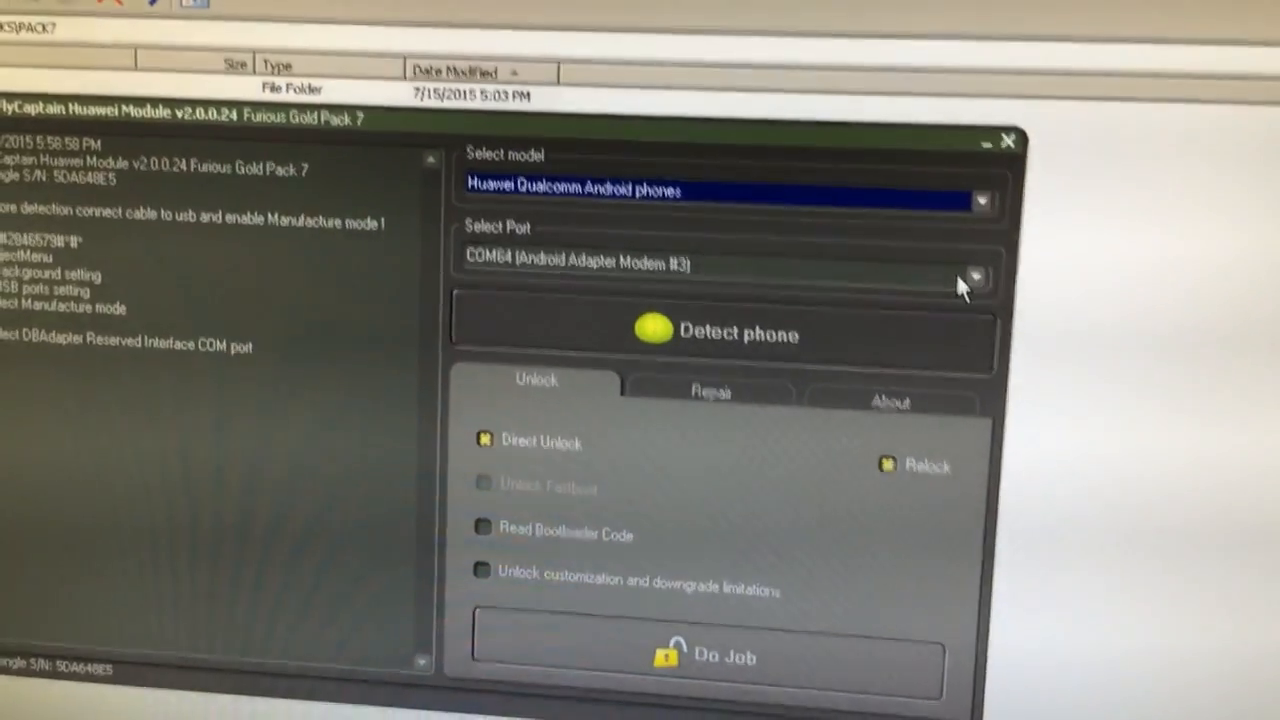
- Choose COM80 (DBAdapter Reserved Interface) as the connection port
click(976, 276)
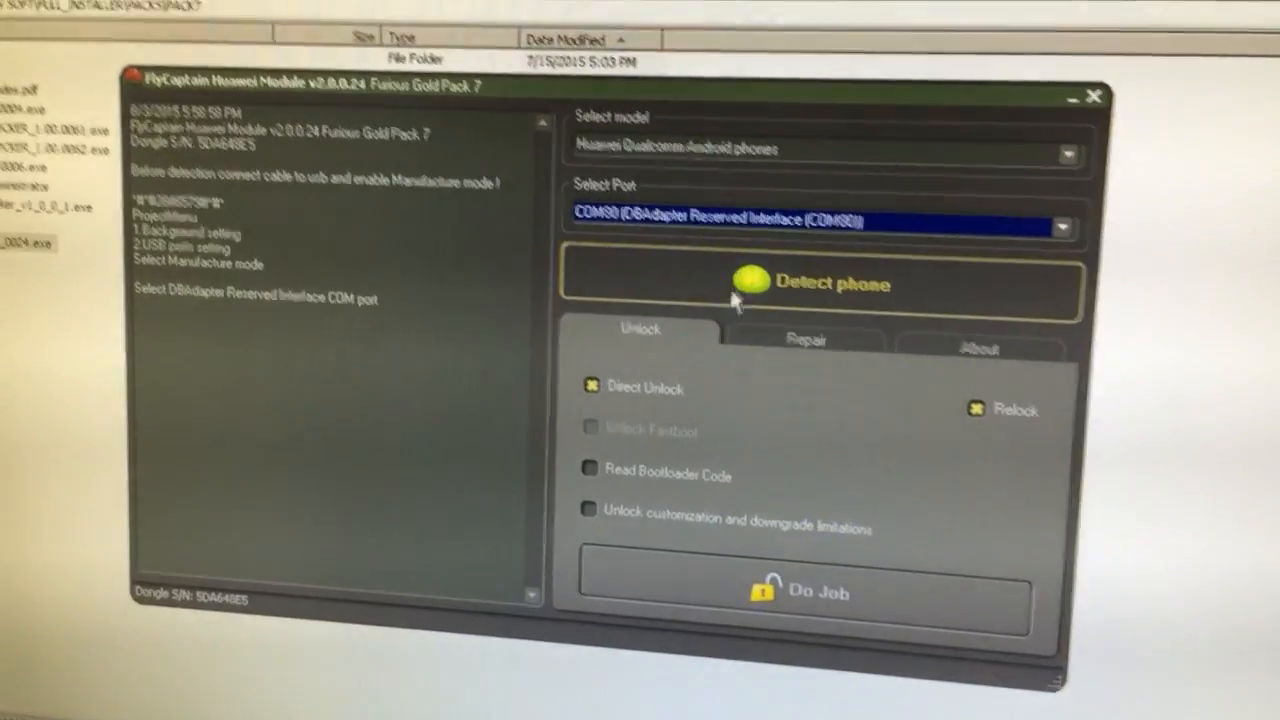
- Run phone detection until the log reports authorization, firmware and lock details
click(820, 284)
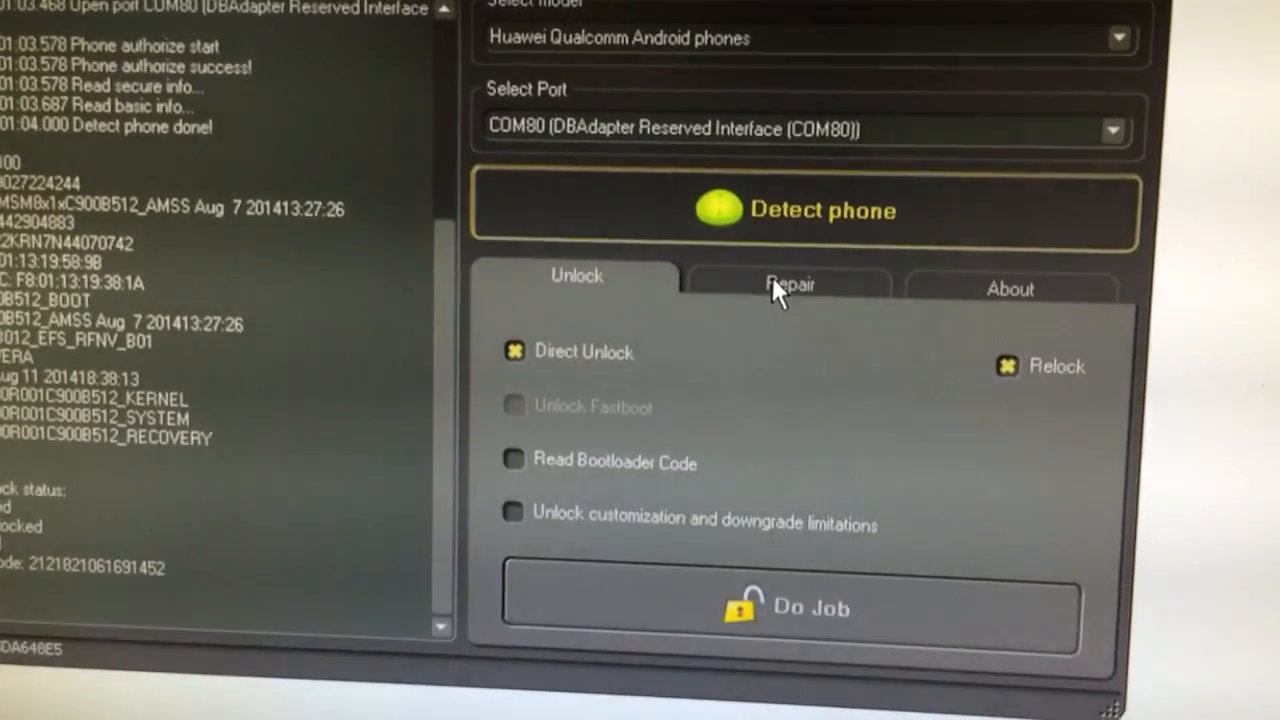
click(788, 284)
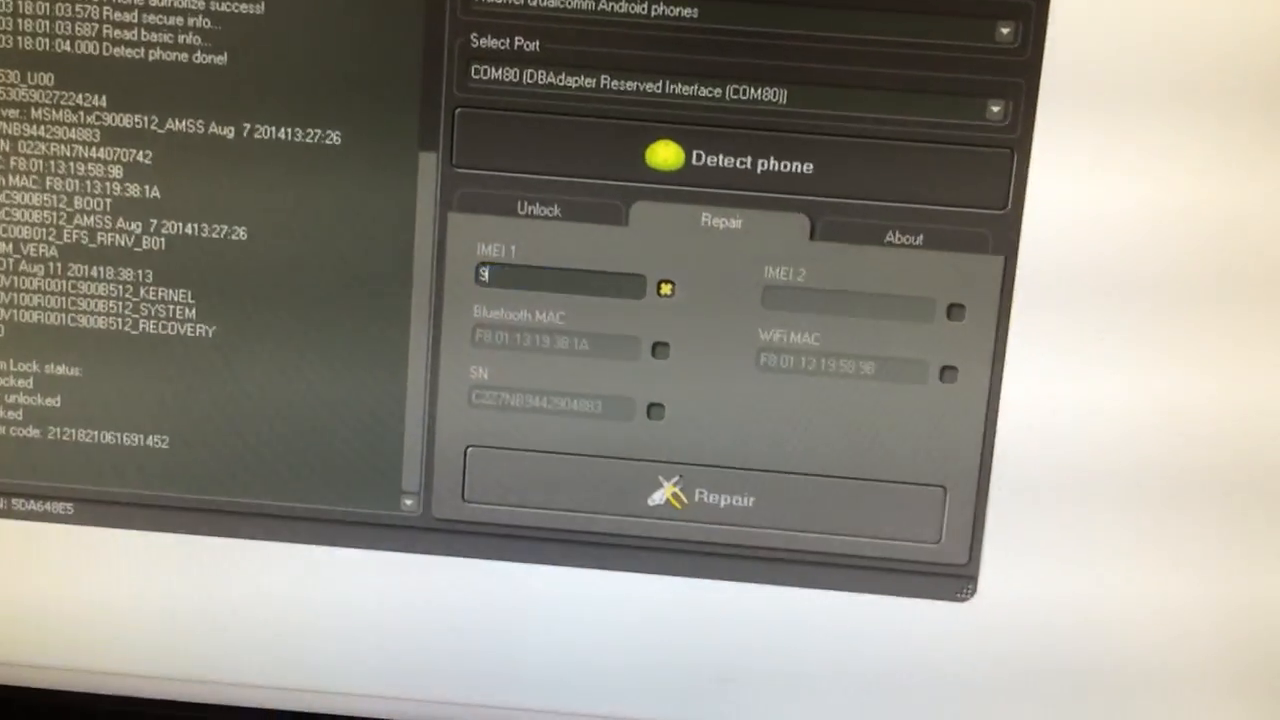
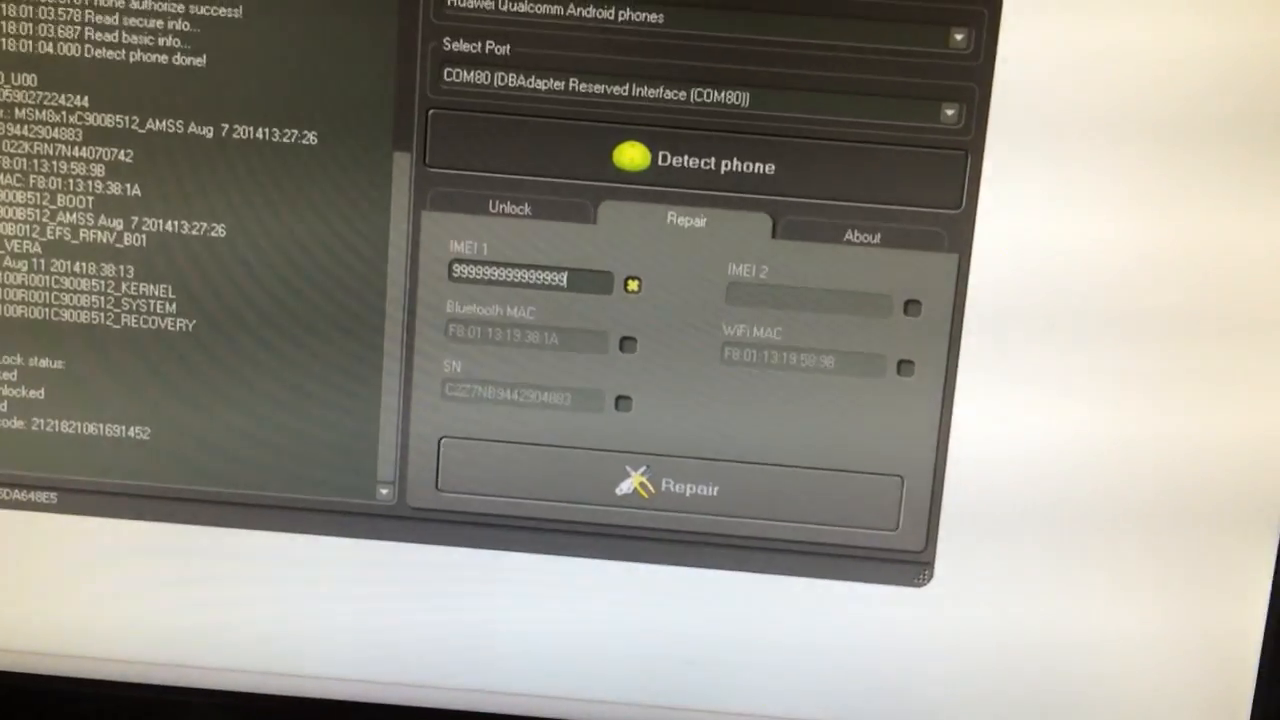